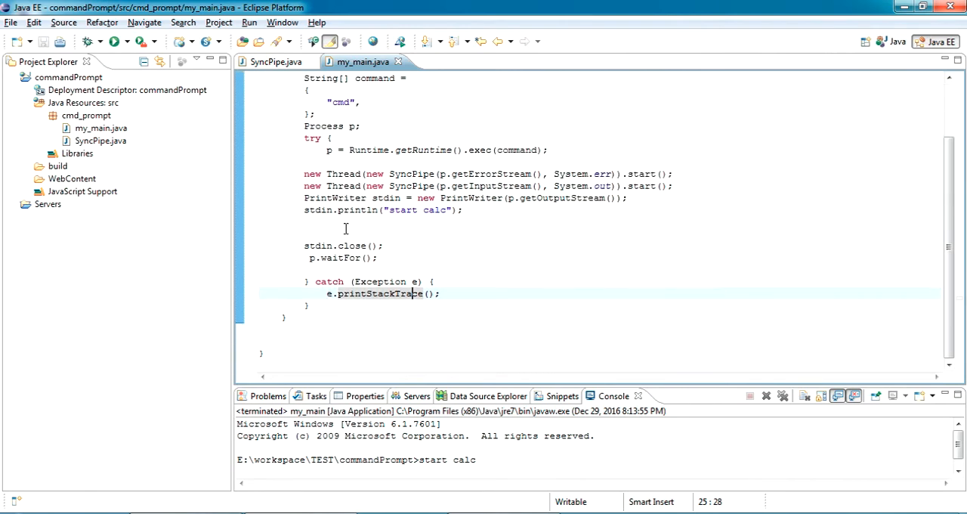
Step: Review the my_main.java code that sends 'start calc' to cmd
{"action": "scroll", "scroll_direction": "up", "scroll_amount": 3}
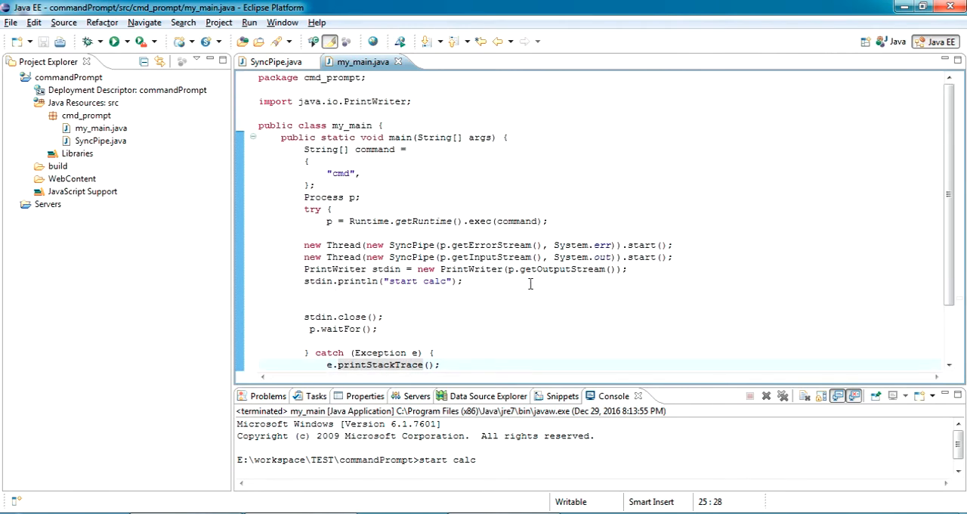
{"action": "scroll", "scroll_direction": "up", "scroll_amount": 3}
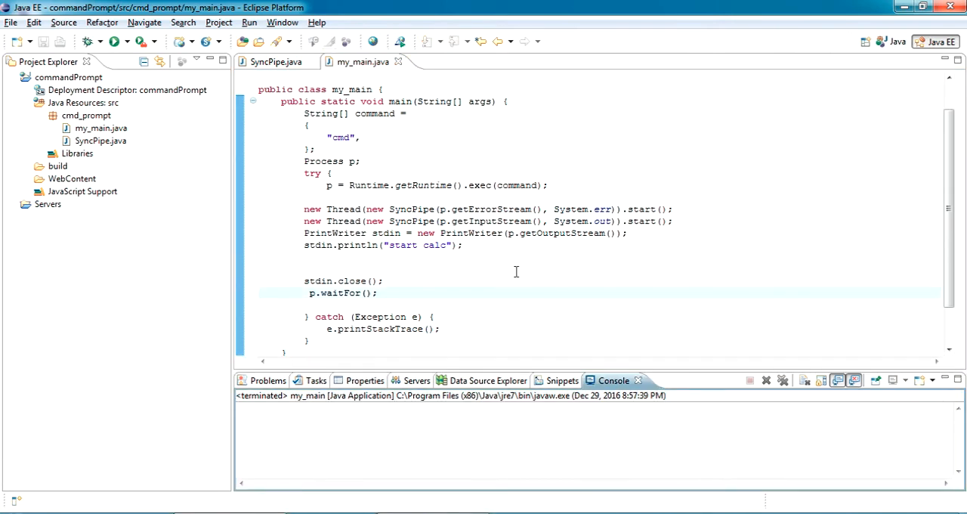
{"action": "mouse_move", "coordinate": [410, 258]}
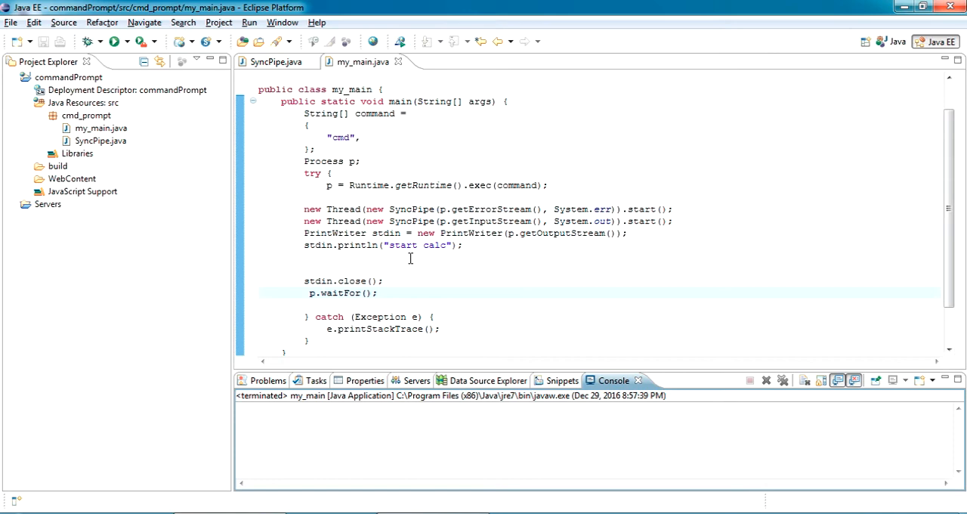
{"action": "double_click", "coordinate": [435, 244]}
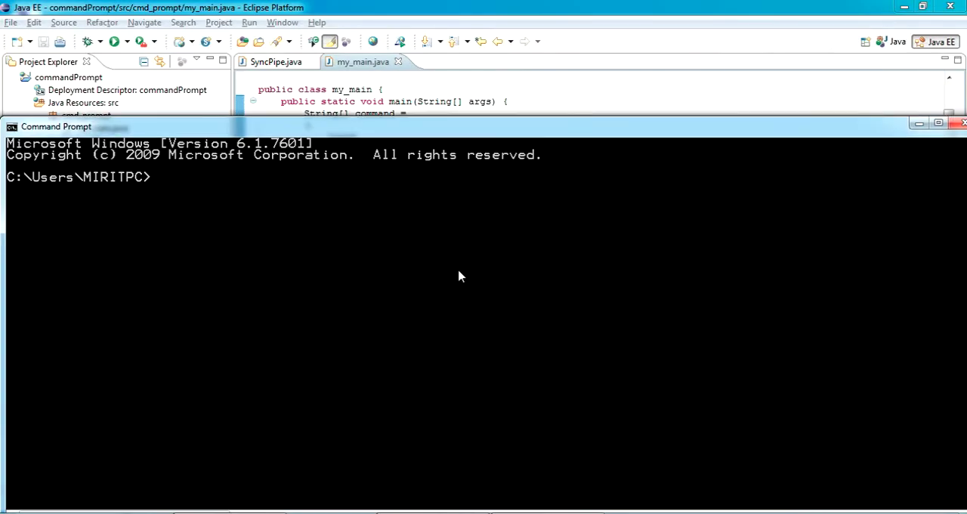
Step: Run 'start calc' at the cmd prompt to launch the calculator
{"action": "type", "text": "start cl"}
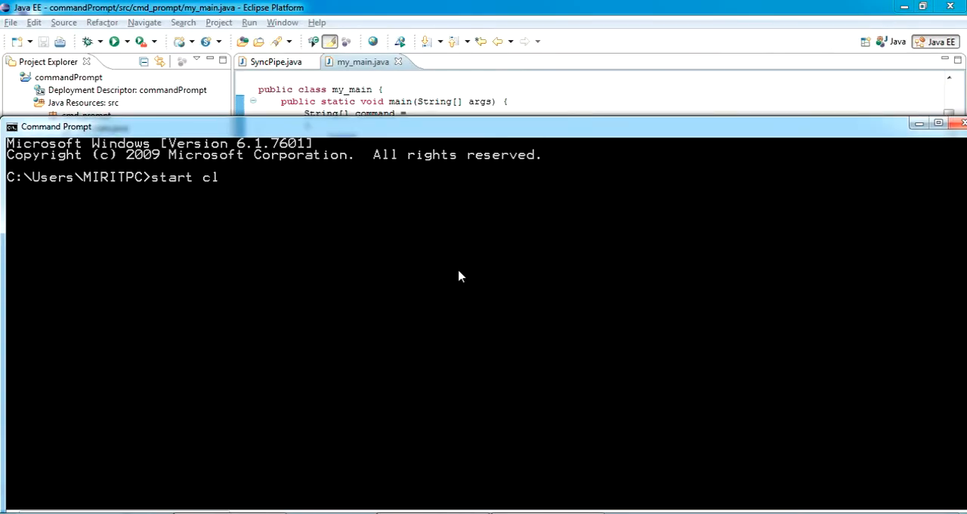
{"action": "type", "text": "alc"}
{"action": "key", "text": "Return"}
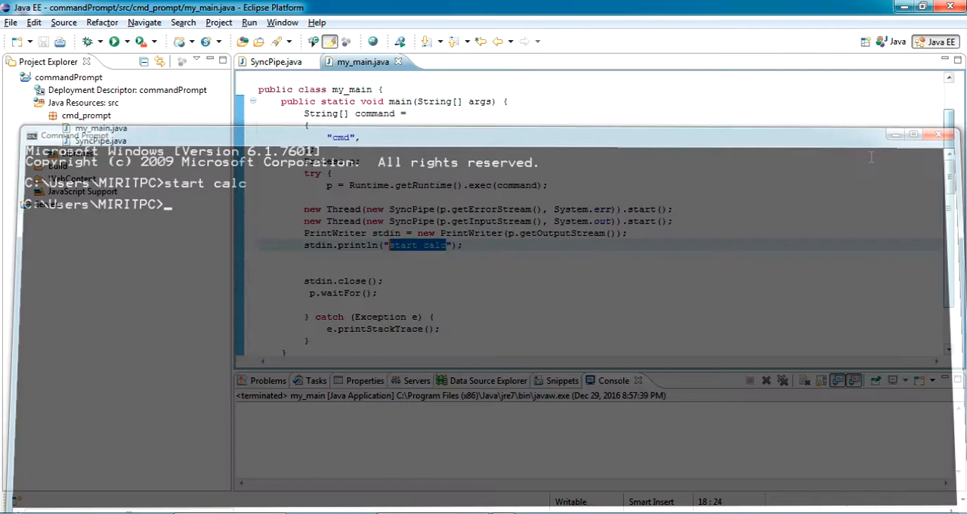
Step: Run the program as a Java application and close the Calculator it opens
{"action": "right_click", "coordinate": [340, 196]}
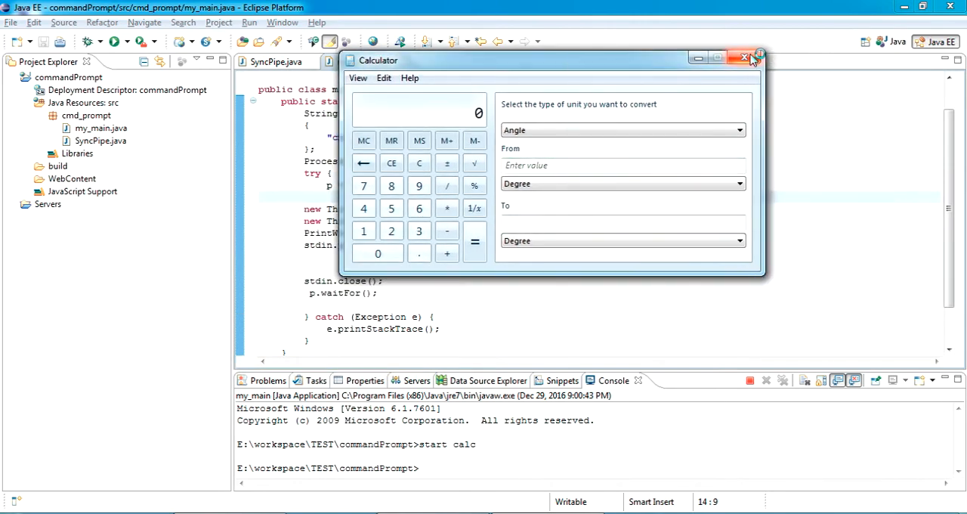
{"action": "left_click", "coordinate": [744, 57]}
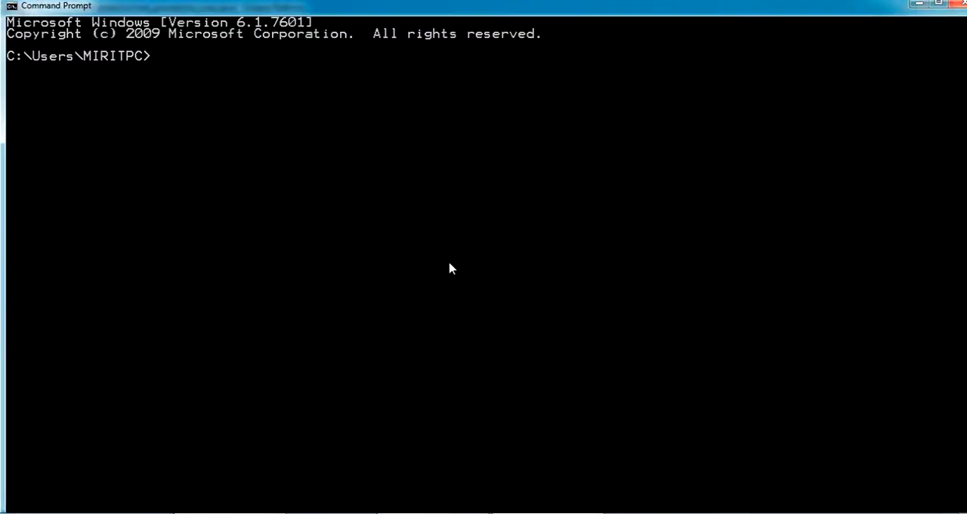
Step: Run ipconfig/all in cmd and look through the adapter configuration listing
{"action": "type", "text": "ipcong"}
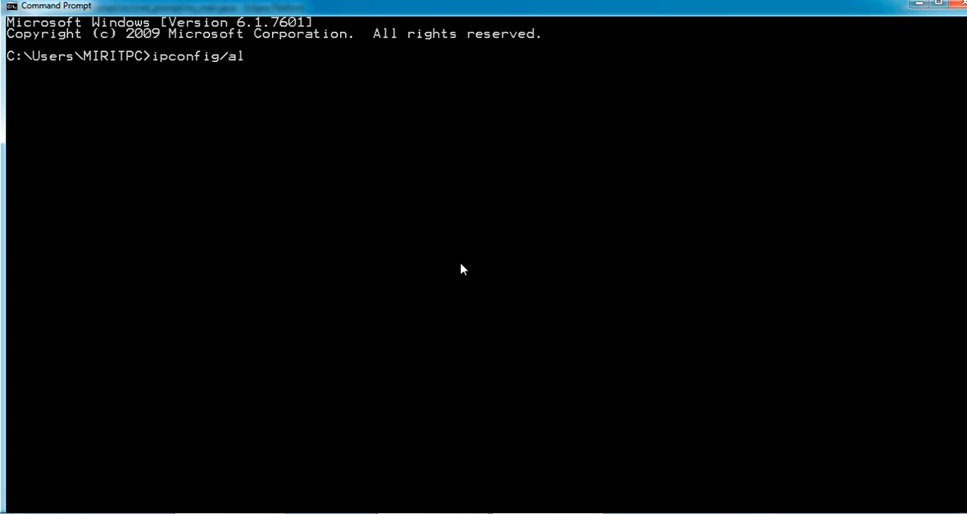
{"action": "key", "text": "Return"}
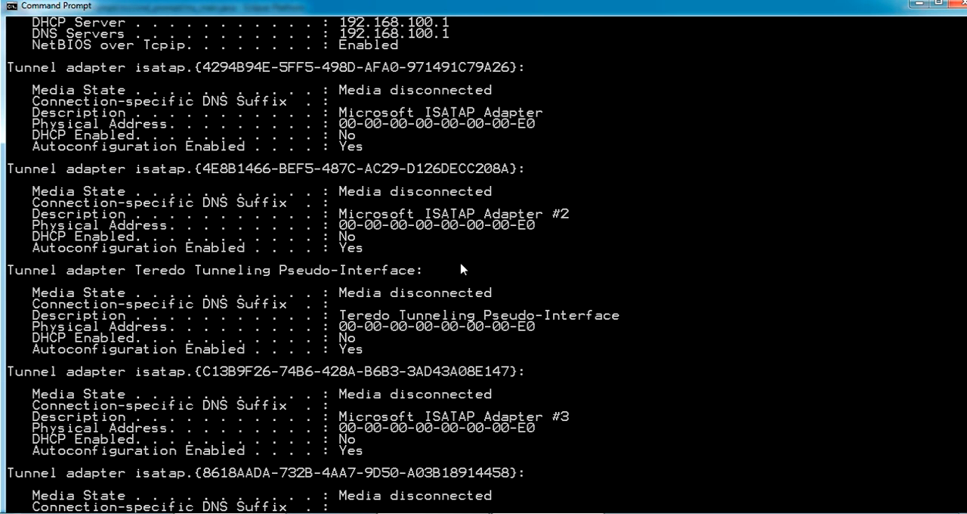
{"action": "scroll", "scroll_direction": "up", "scroll_amount": 3}
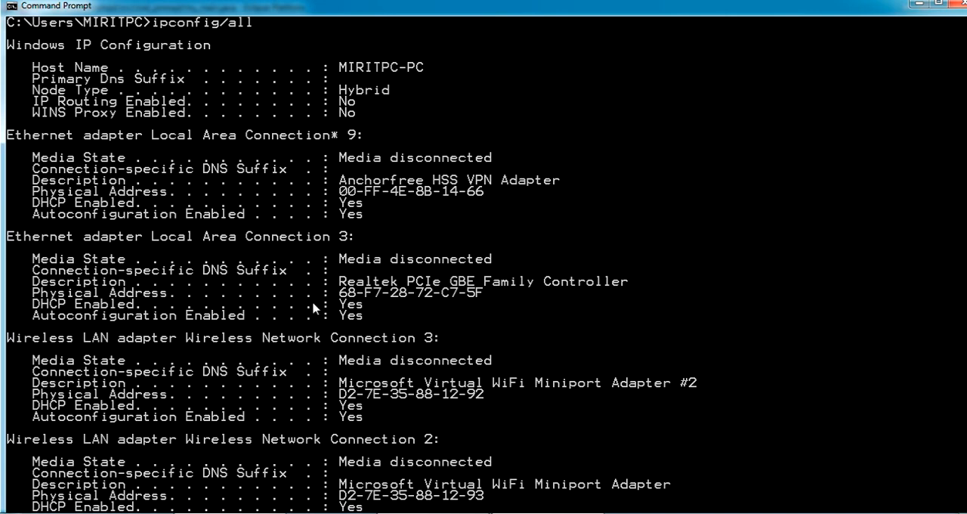
{"action": "scroll", "scroll_direction": "down", "scroll_amount": 3}
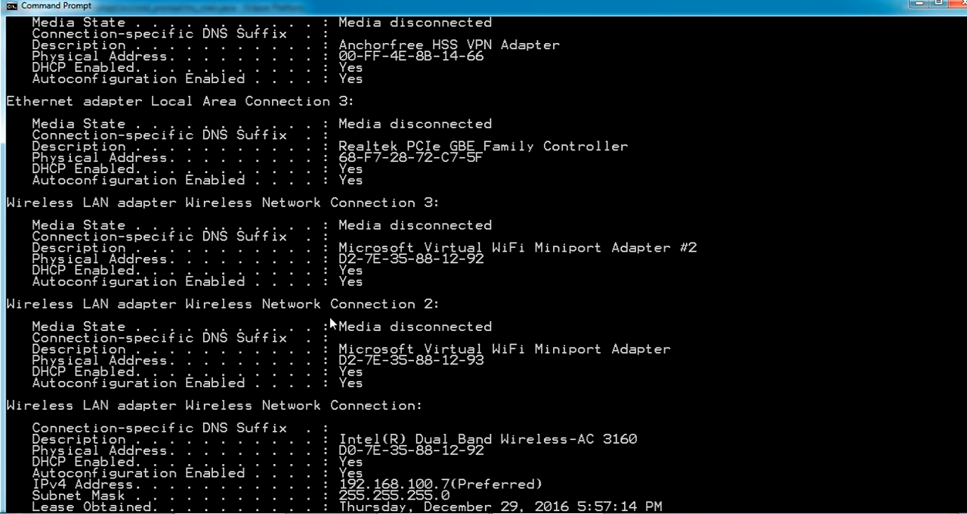
{"action": "scroll", "scroll_direction": "down", "scroll_amount": 3}
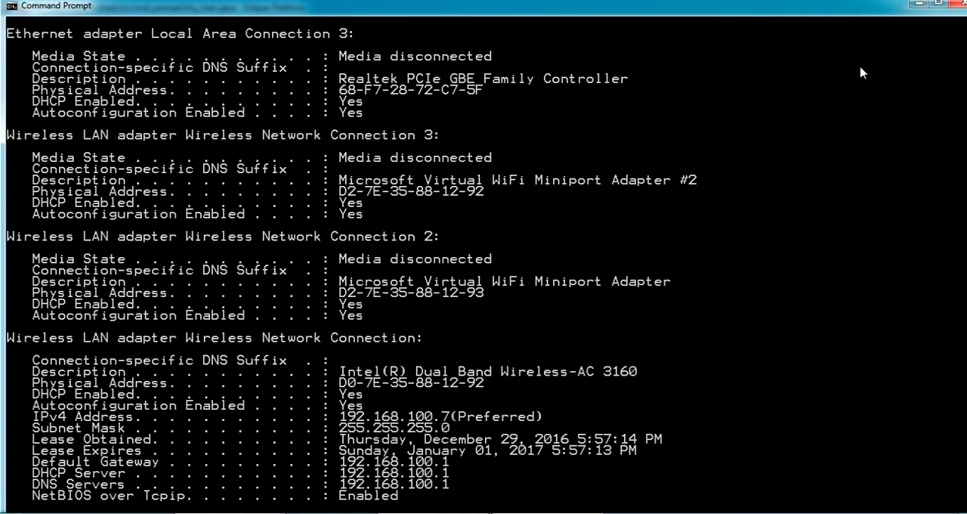
{"action": "scroll", "scroll_direction": "down", "scroll_amount": 3}
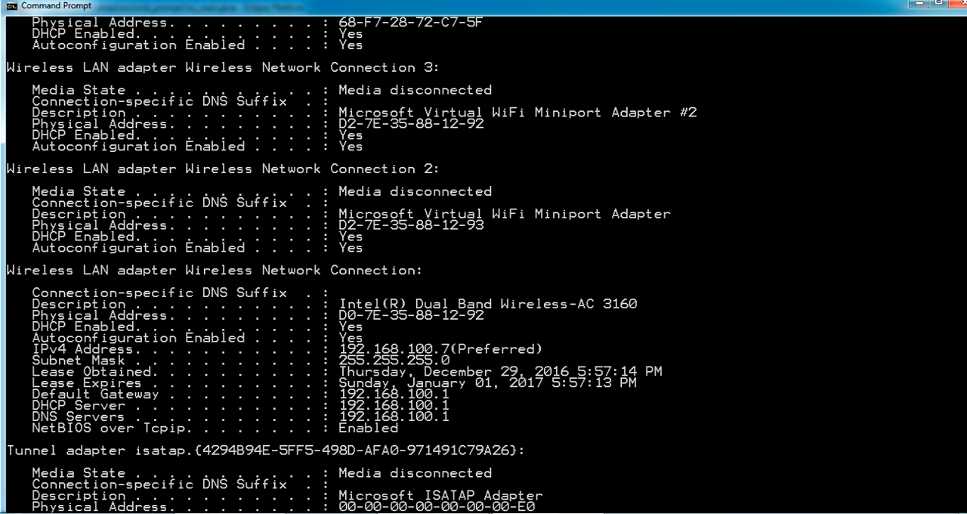
{"action": "mouse_move", "coordinate": [963, 23]}
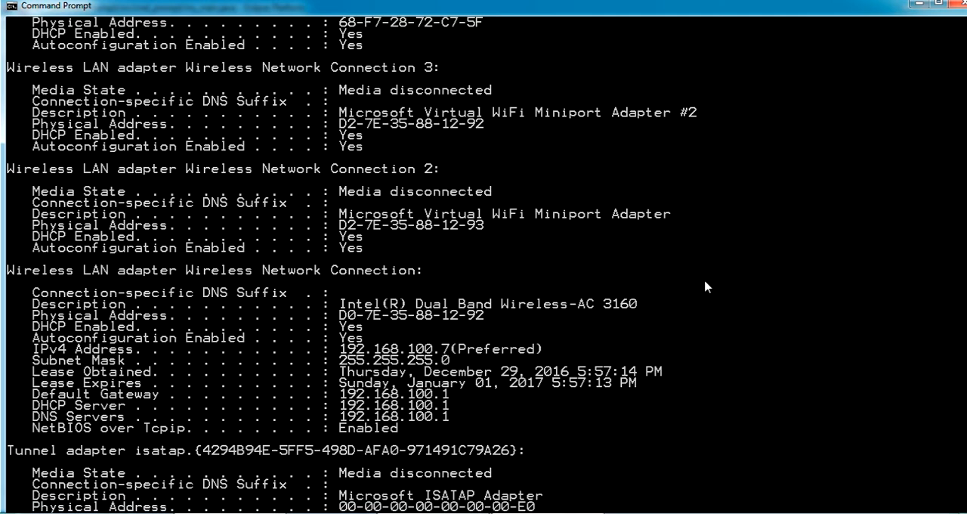
{"action": "mouse_move", "coordinate": [450, 356]}
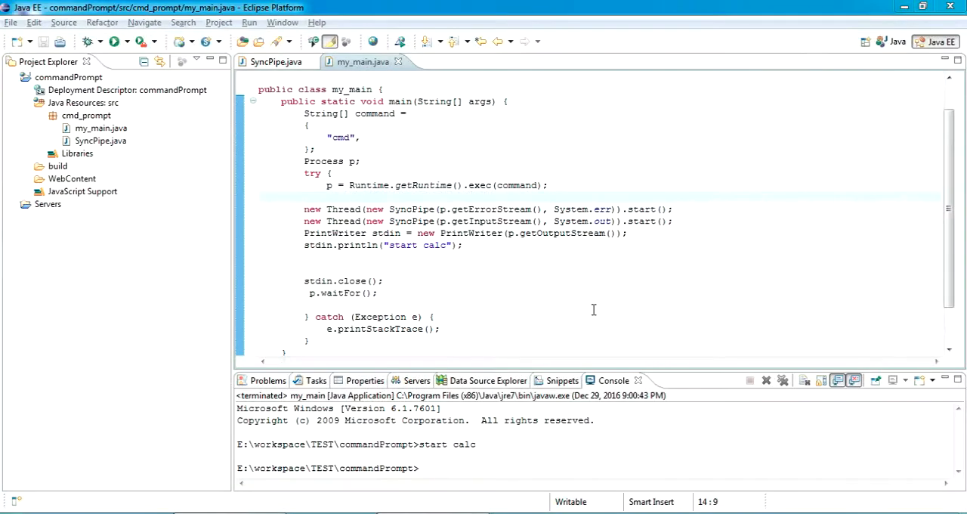
Step: Replace 'start calc' with 'ipconfig/all' in stdin.println and run the program
{"action": "double_click", "coordinate": [414, 245]}
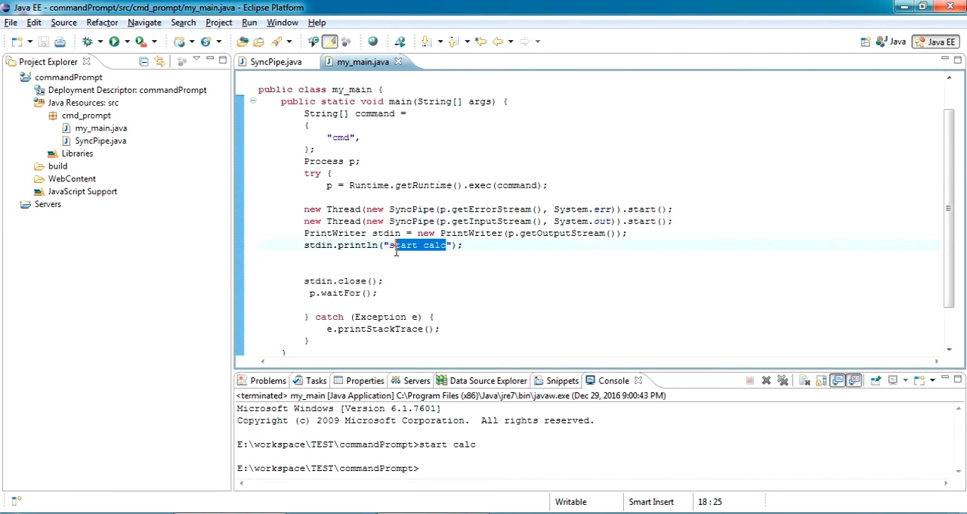
{"action": "key", "text": "Delete"}
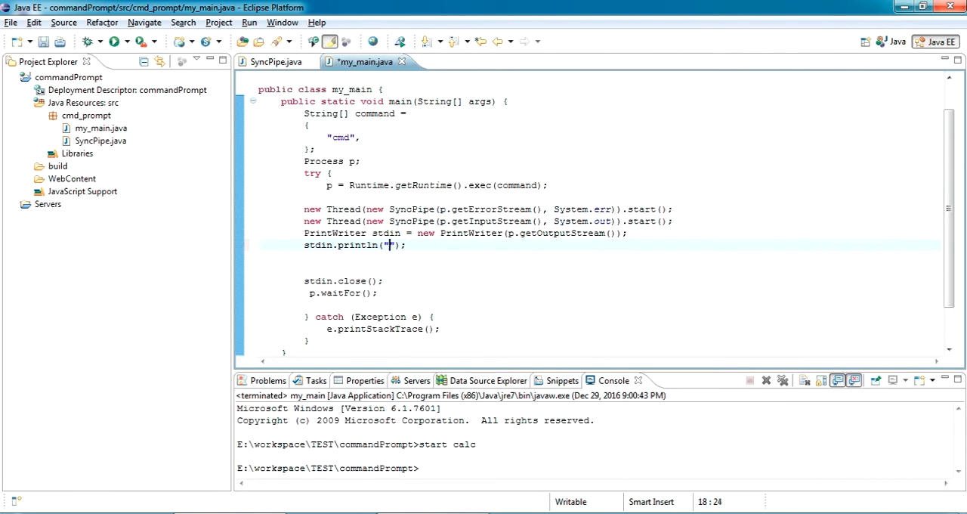
{"action": "type", "text": "ipconfig"}
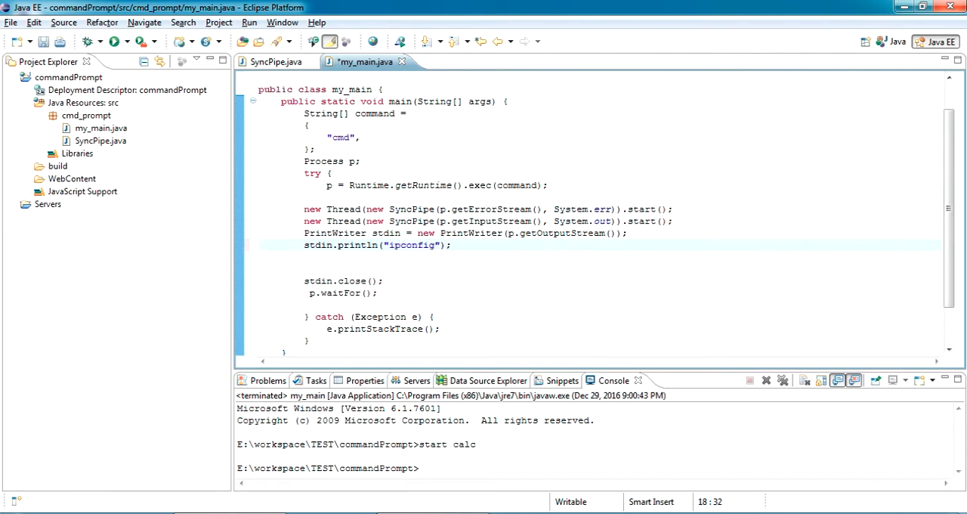
{"action": "type", "text": "/all"}
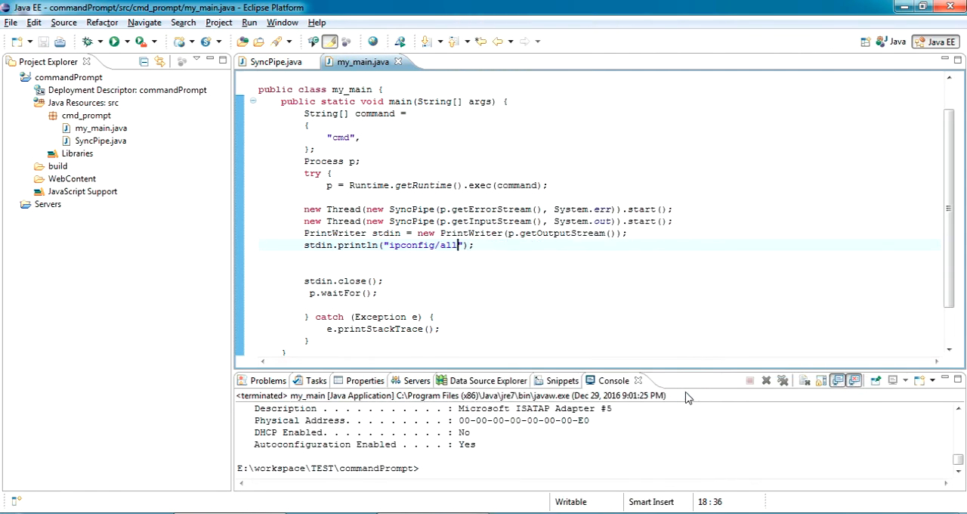
{"action": "mouse_move", "coordinate": [665, 374]}
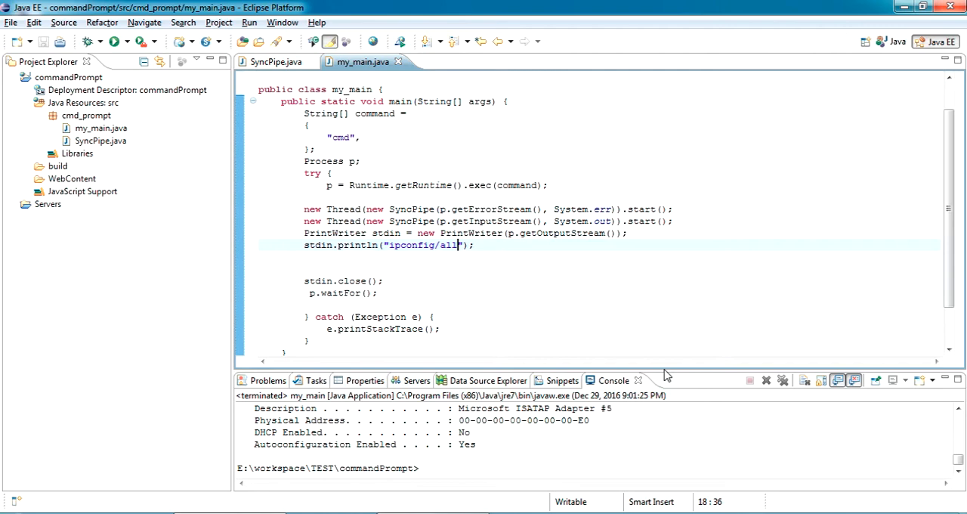
{"action": "mouse_move", "coordinate": [671, 374]}
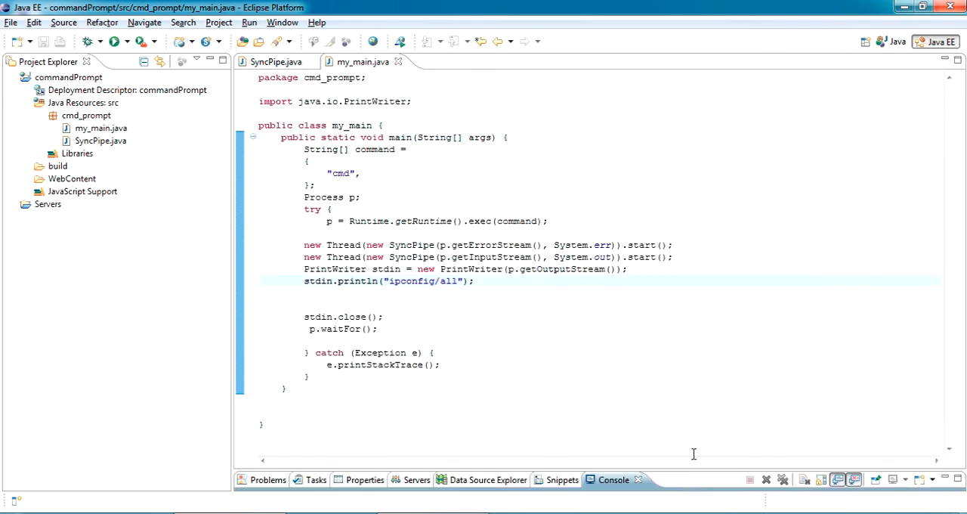
{"action": "mouse_move", "coordinate": [662, 470]}
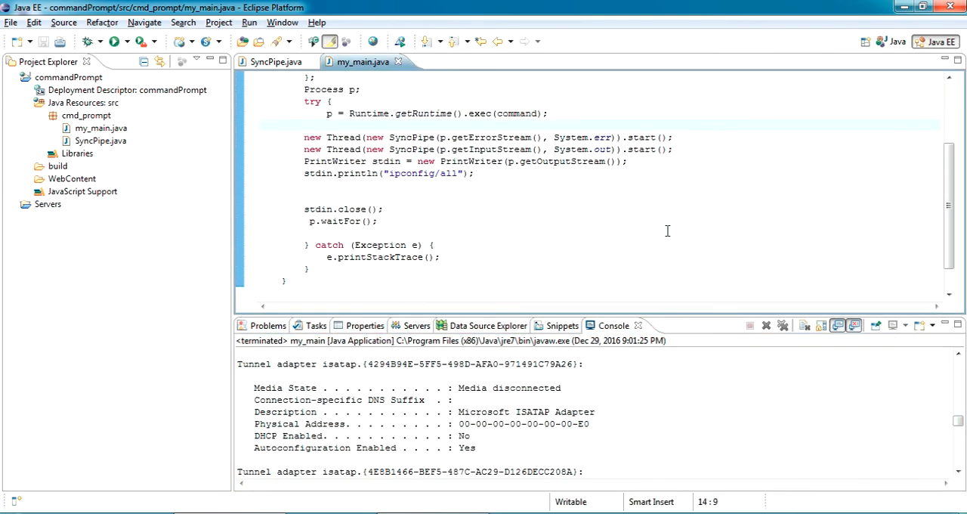
{"action": "left_click", "coordinate": [305, 125]}
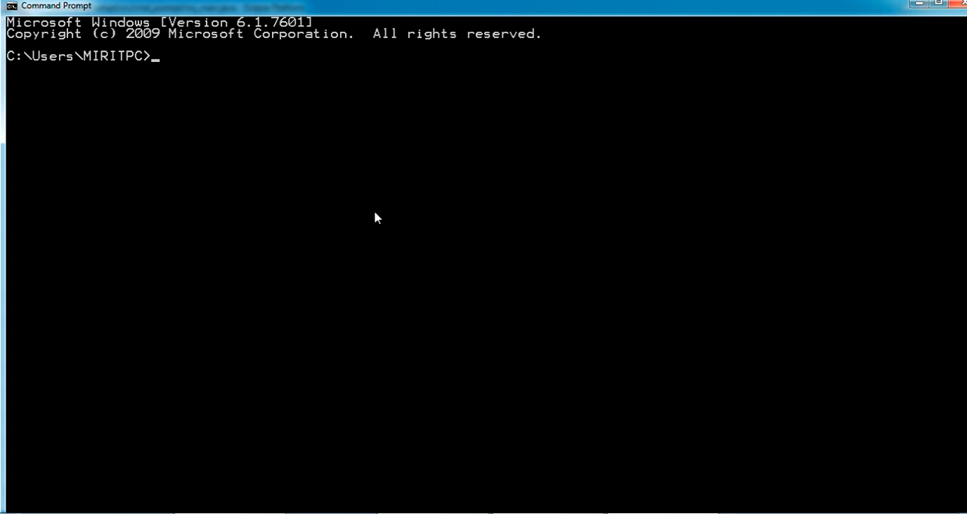
Step: Run 'ipconfig/all > e:\ip_from_cmd.txt' in cmd to save the listing to a file
{"action": "type", "text": "ipcon"}
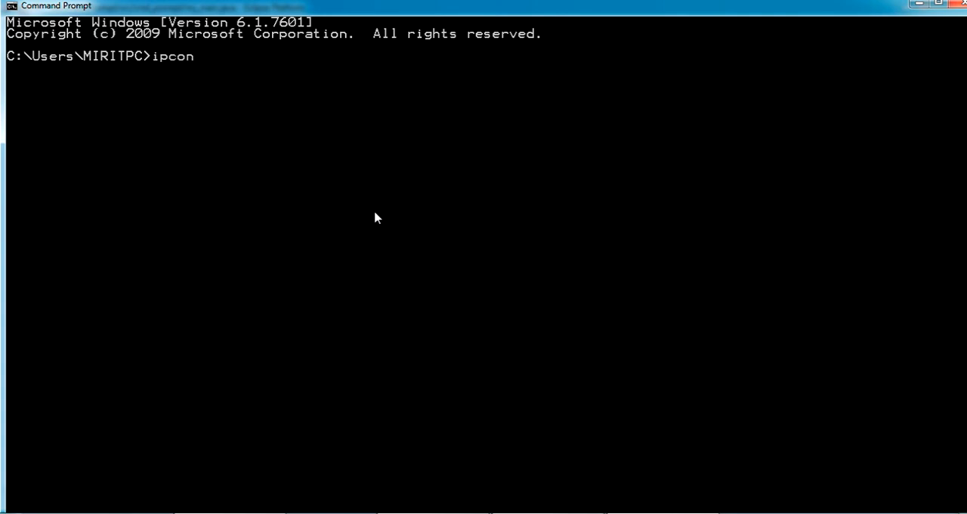
{"action": "type", "text": "fig"}
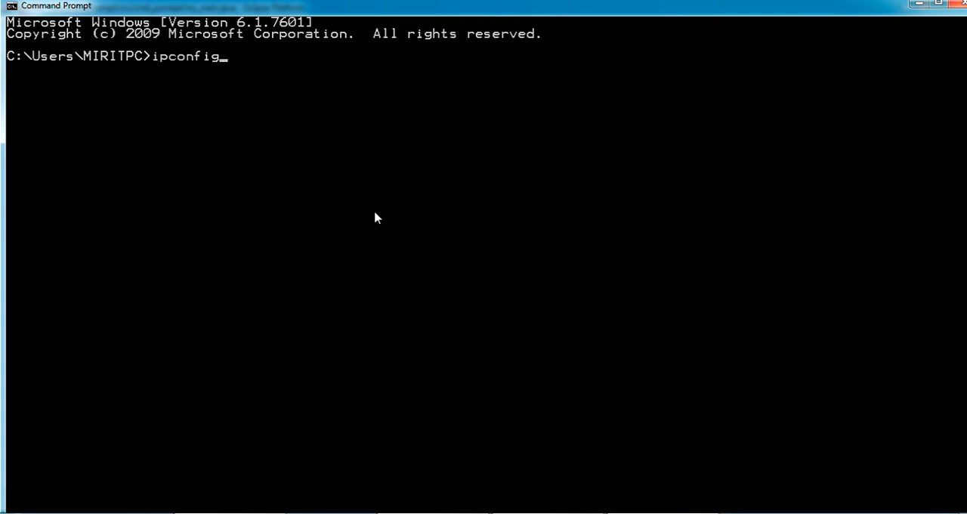
{"action": "type", "text": "/all >"}
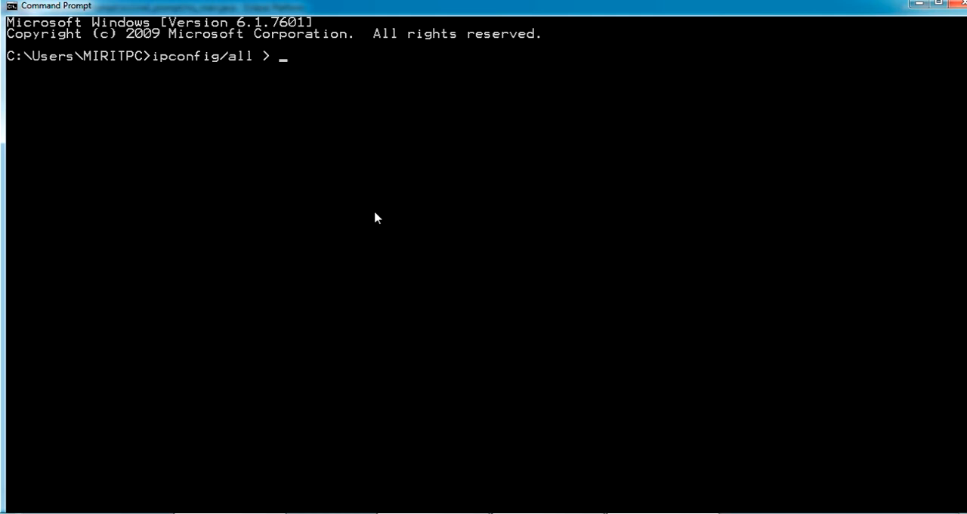
{"action": "type", "text": "e:"}
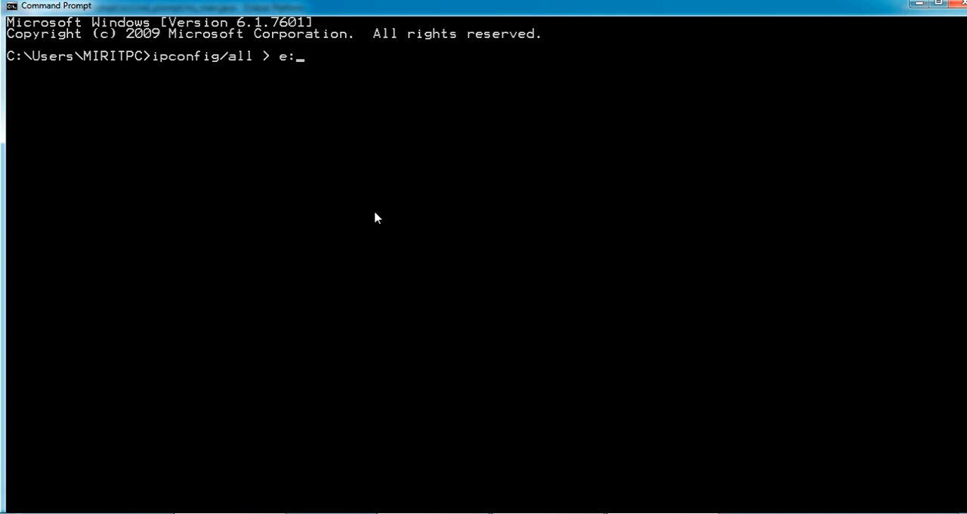
{"action": "type", "text": "\\"}
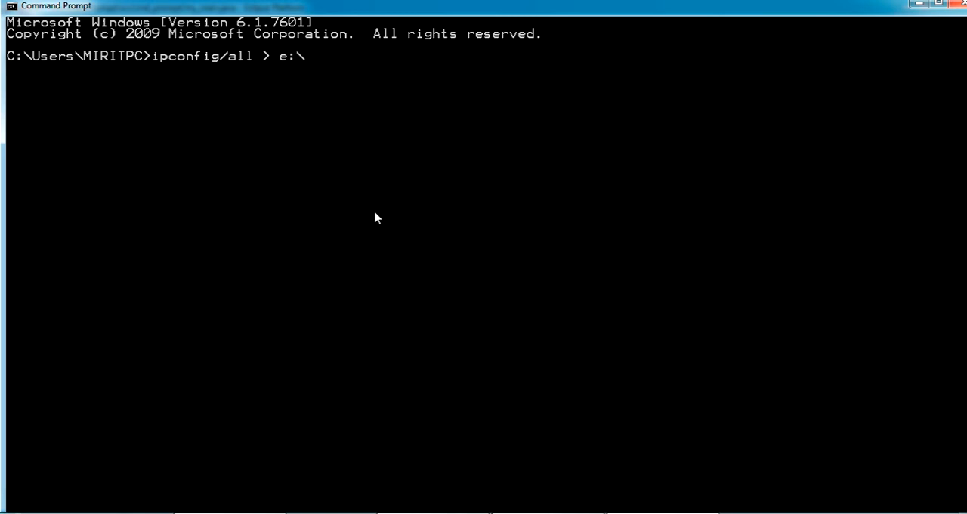
{"action": "type", "text": "ip_fr"}
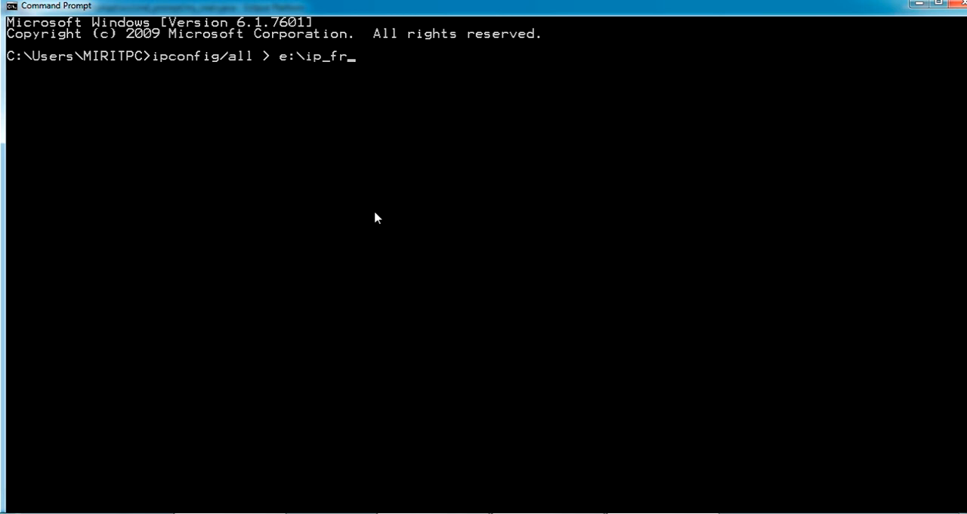
{"action": "type", "text": "om_cm"}
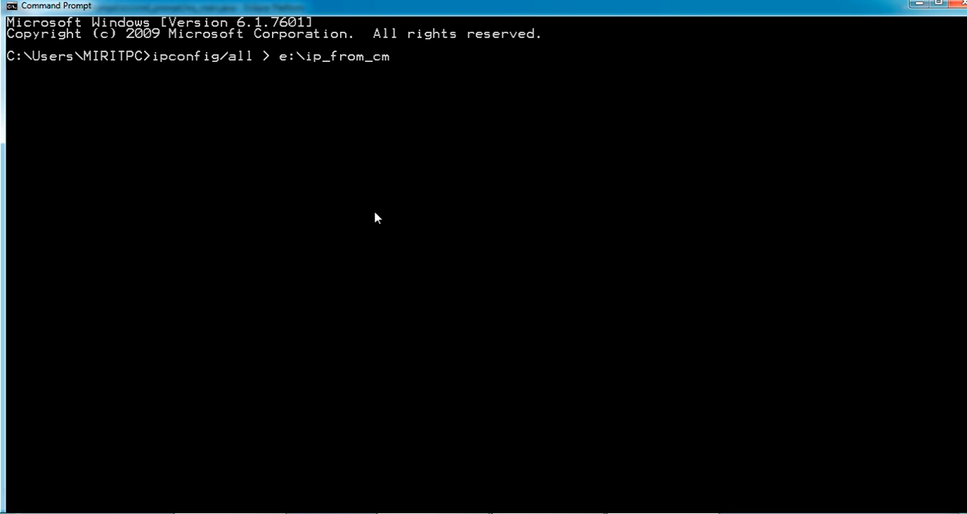
{"action": "type", "text": "d.txt"}
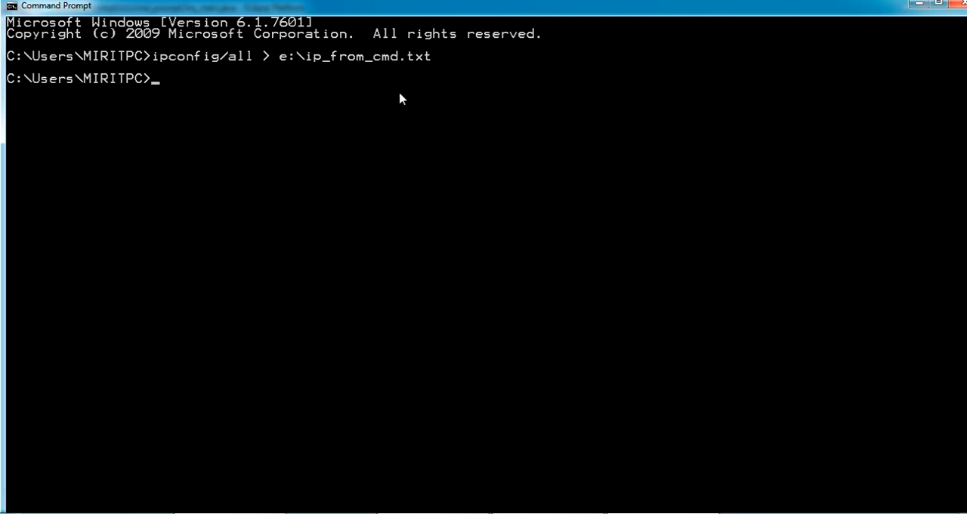
{"action": "left_click", "coordinate": [15, 510]}
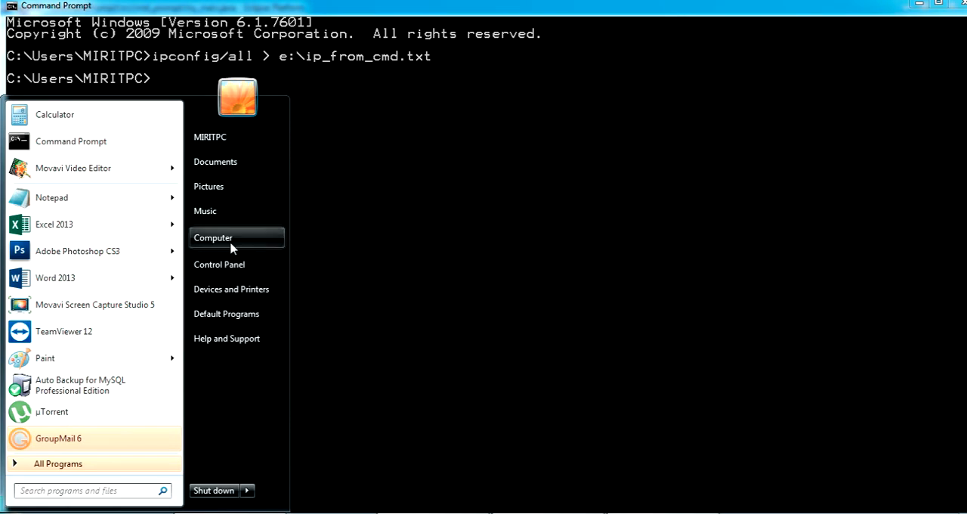
Step: Browse to drive E and view ip_from_cmd.txt in Notepad
{"action": "left_click", "coordinate": [213, 237]}
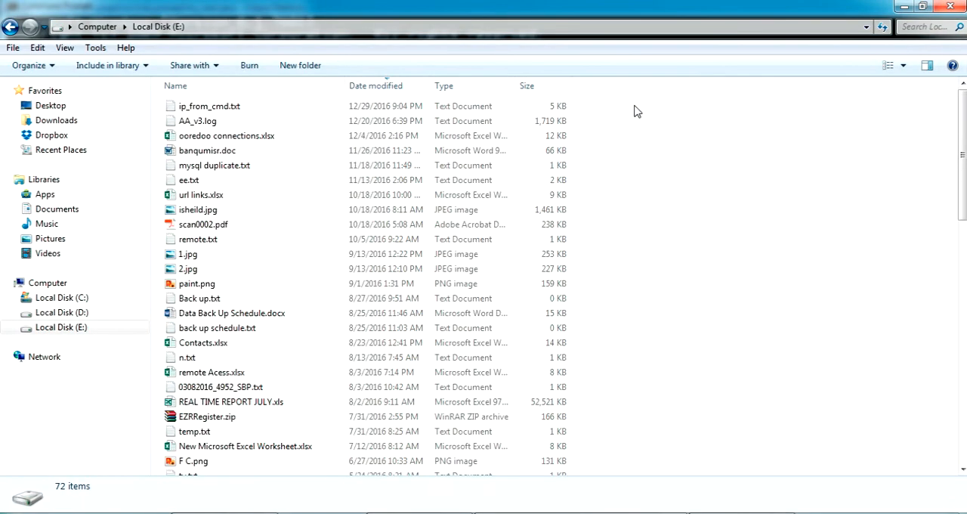
{"action": "double_click", "coordinate": [208, 106]}
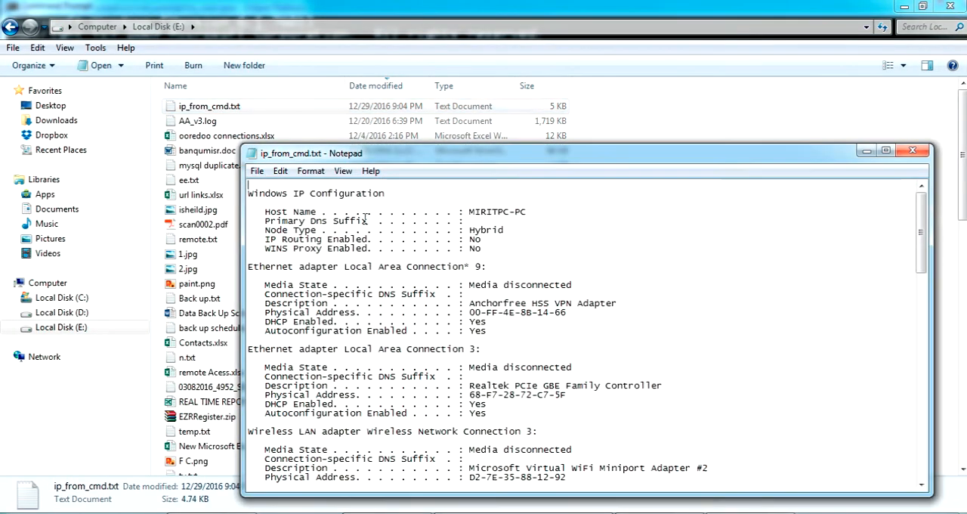
{"action": "left_click", "coordinate": [913, 152]}
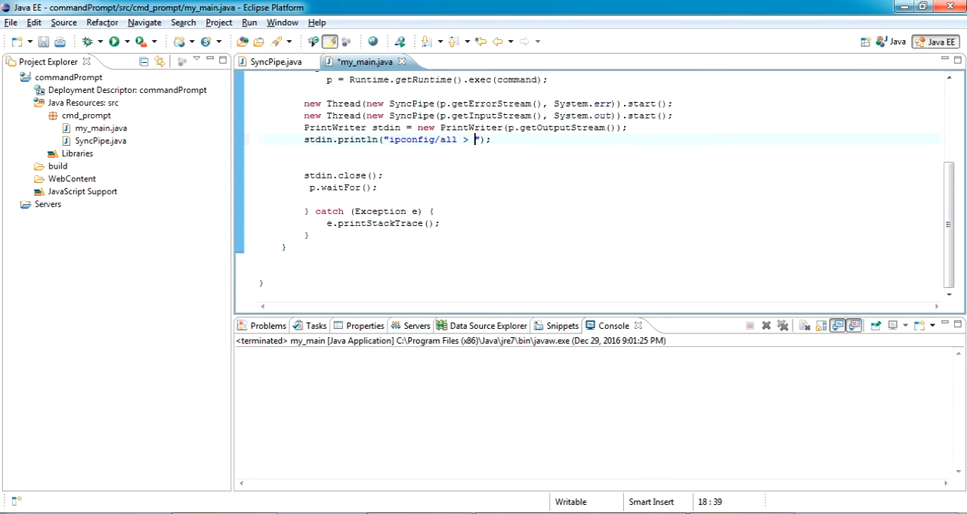
Step: Extend the println string to 'ipconfig/all > e:\\from_java.txt'
{"action": "type", "text": "e"}
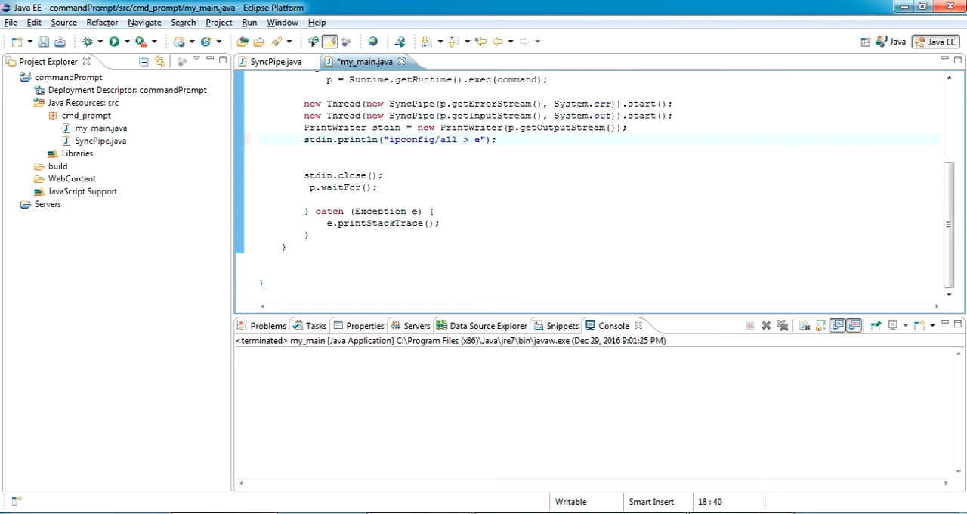
{"action": "type", "text": ":\\\\"}
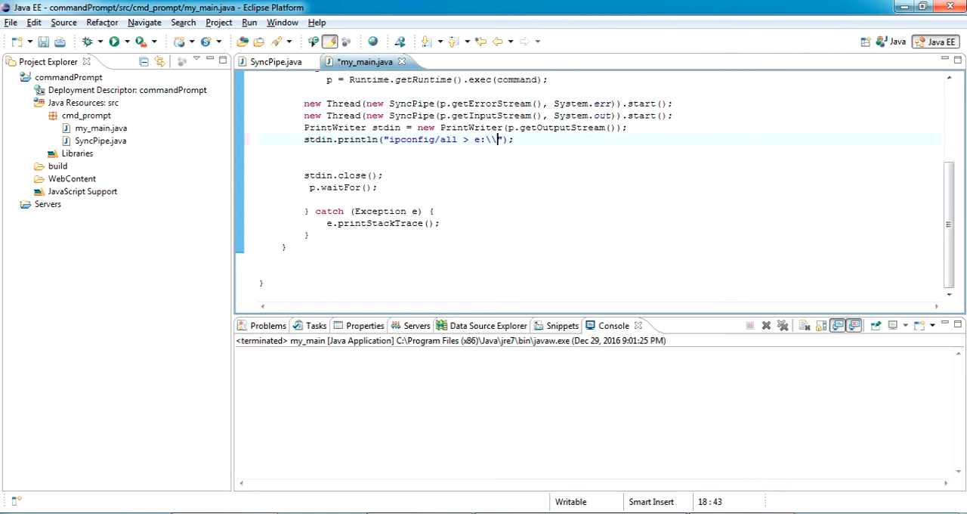
{"action": "type", "text": "from"}
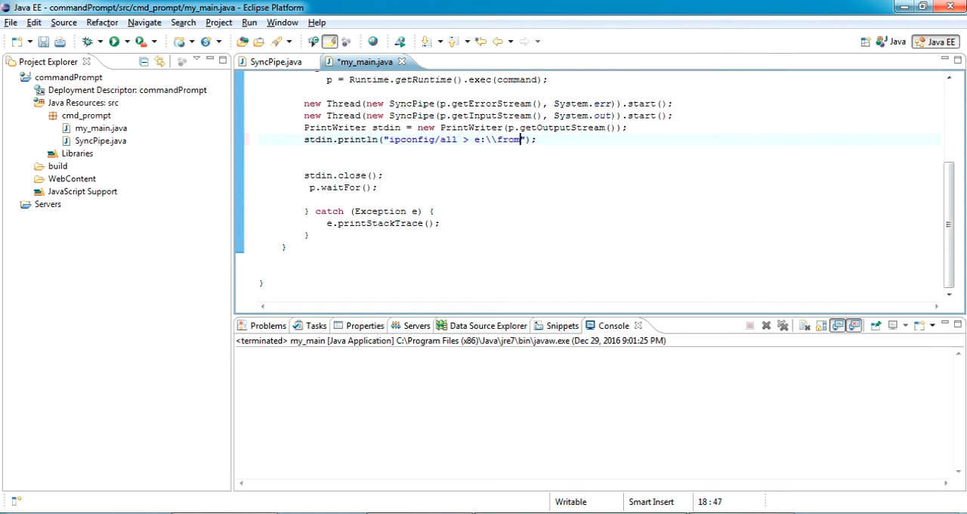
{"action": "type", "text": "_java."}
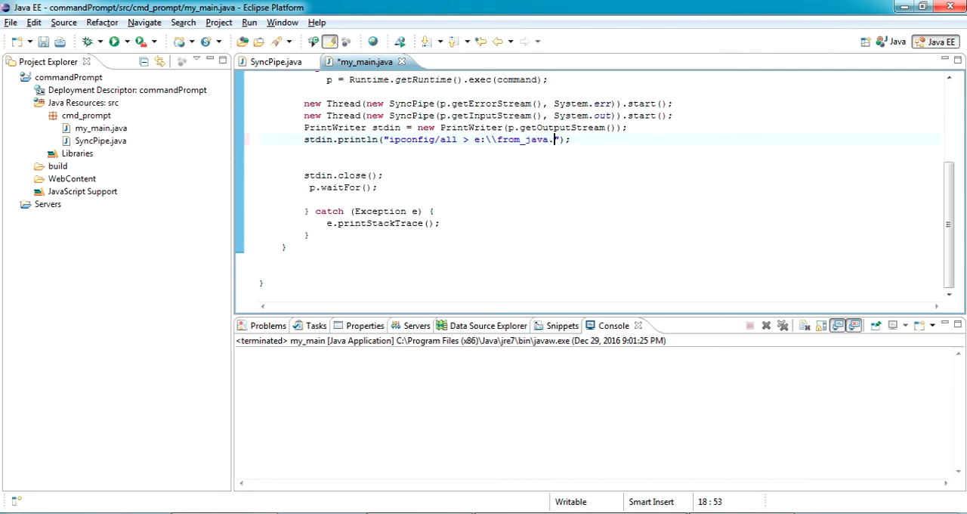
{"action": "type", "text": "t"}
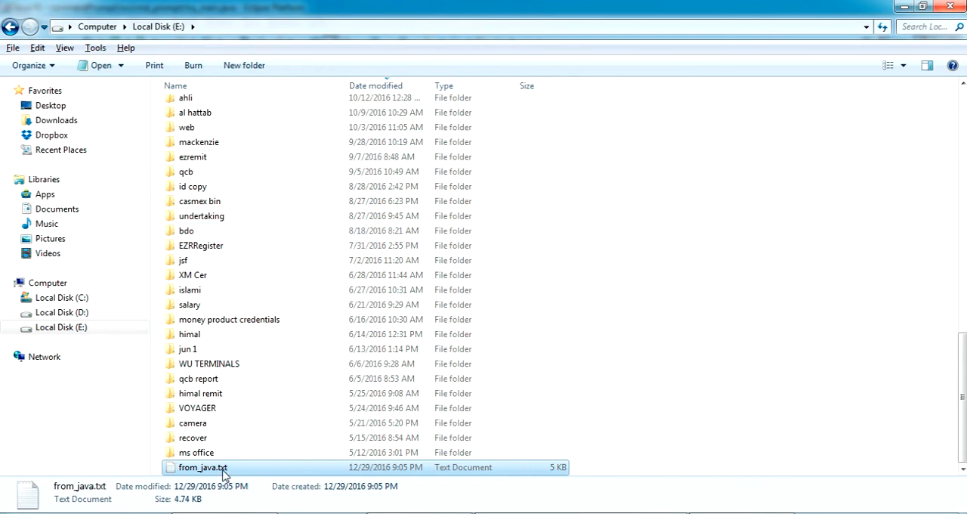
{"action": "double_click", "coordinate": [202, 467]}
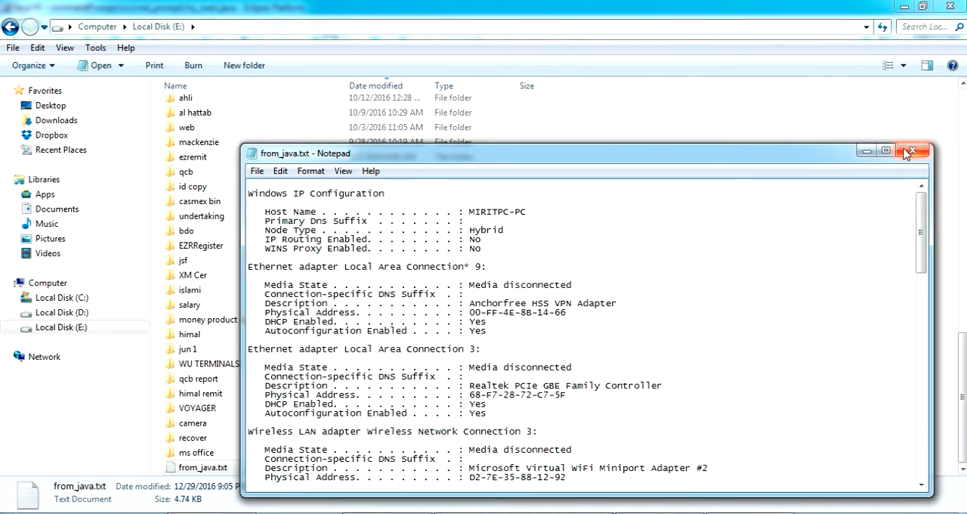
{"action": "left_click", "coordinate": [913, 151]}
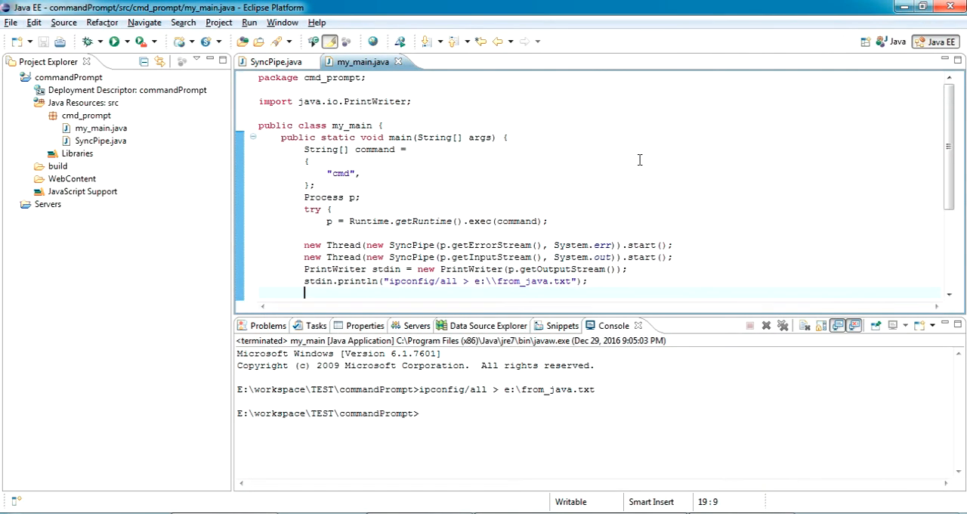
{"action": "scroll", "scroll_direction": "down", "scroll_amount": 3}
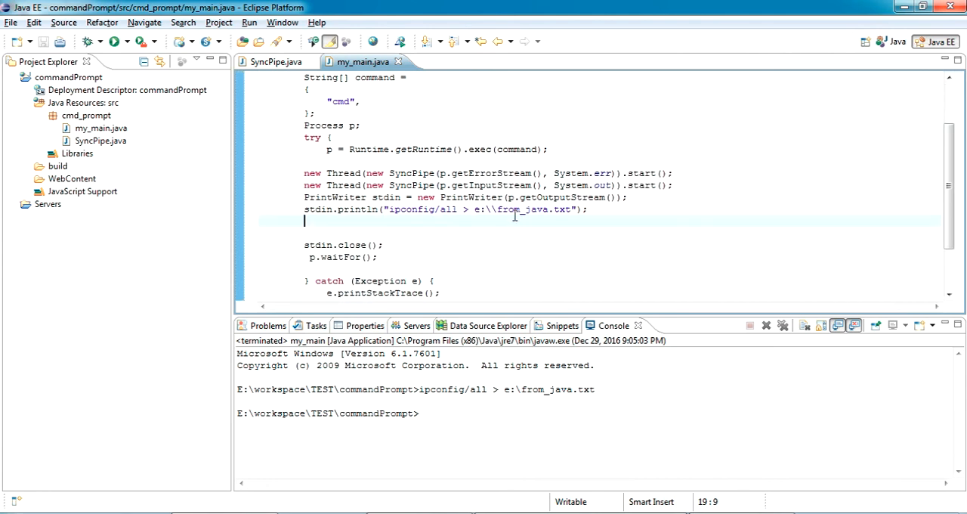
{"action": "left_click", "coordinate": [39, 178]}
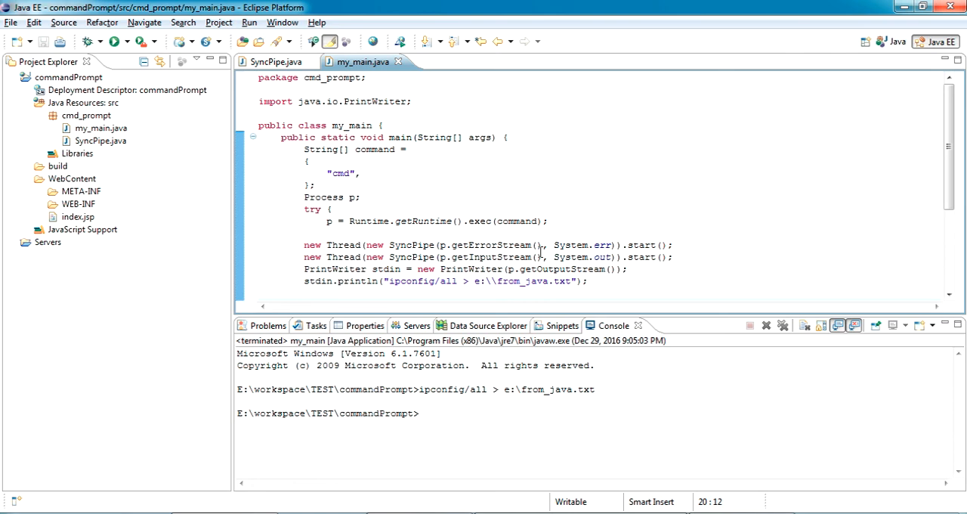
{"action": "mouse_move", "coordinate": [571, 244]}
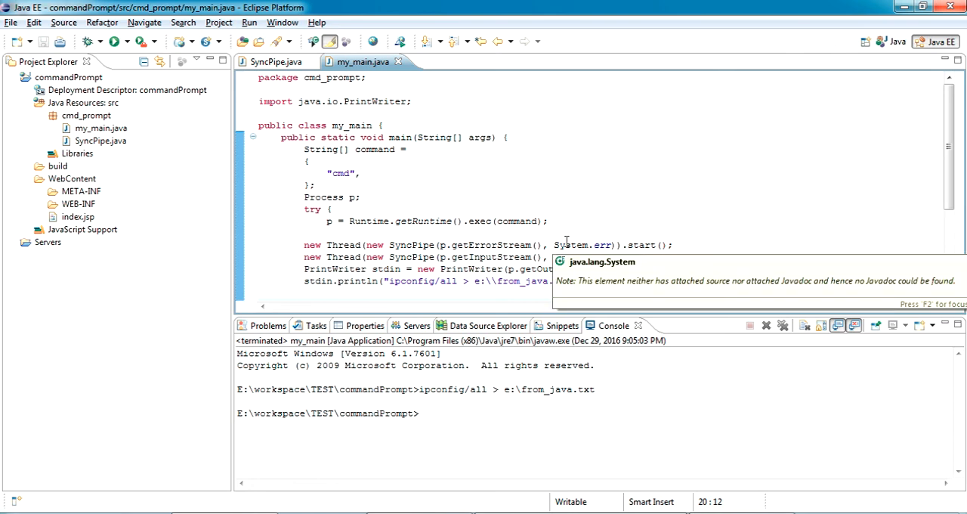